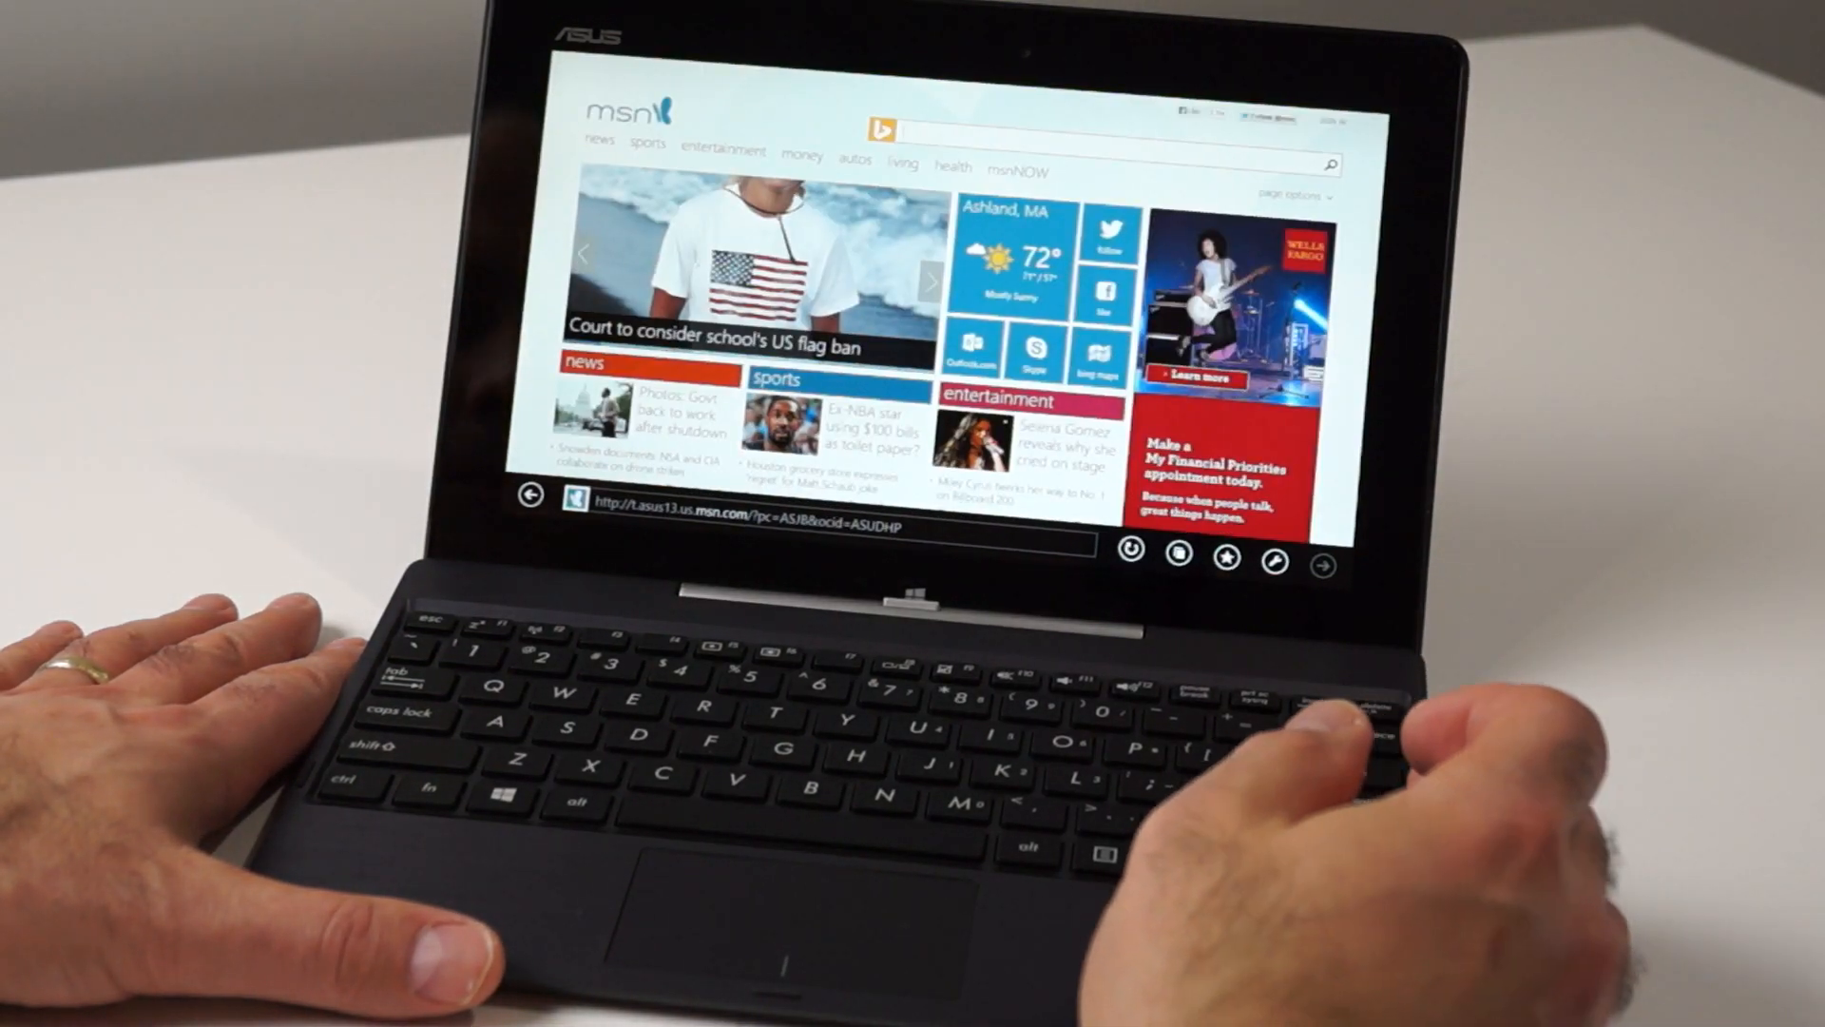
{"action": "left_click", "coordinate": [789, 526]}
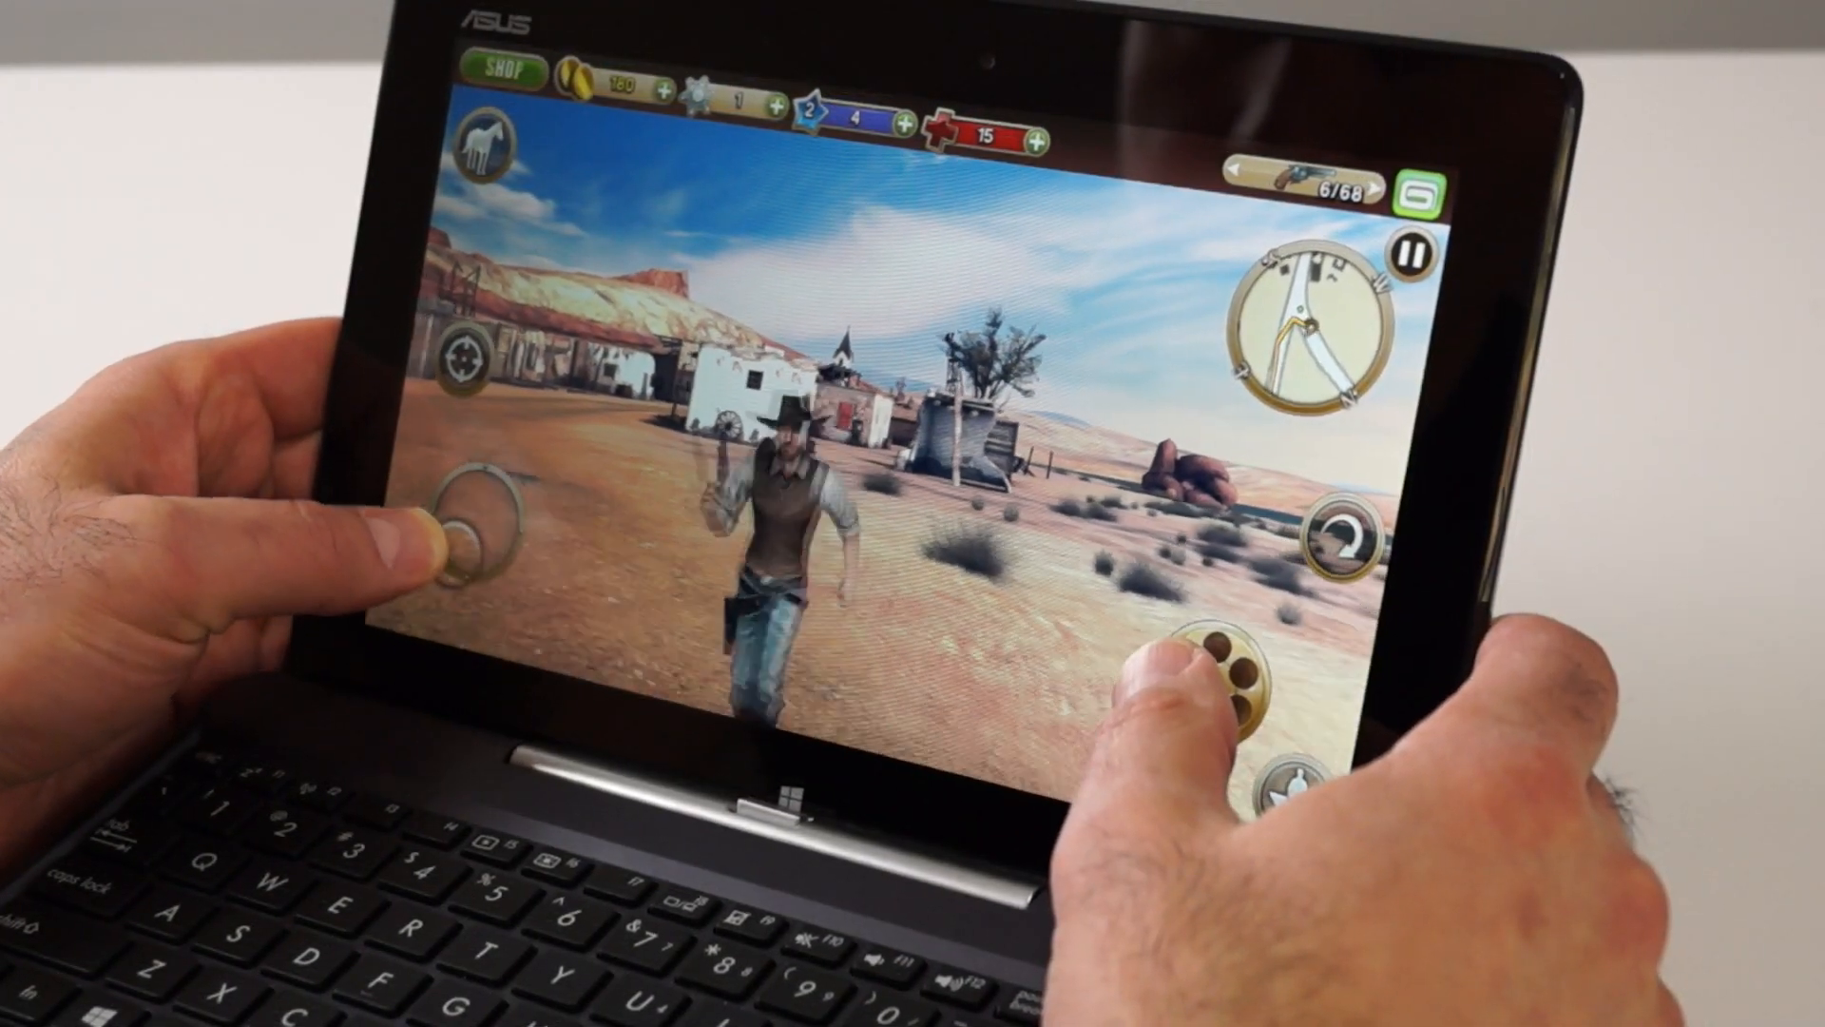
{"action": "left_click", "coordinate": [1210, 675]}
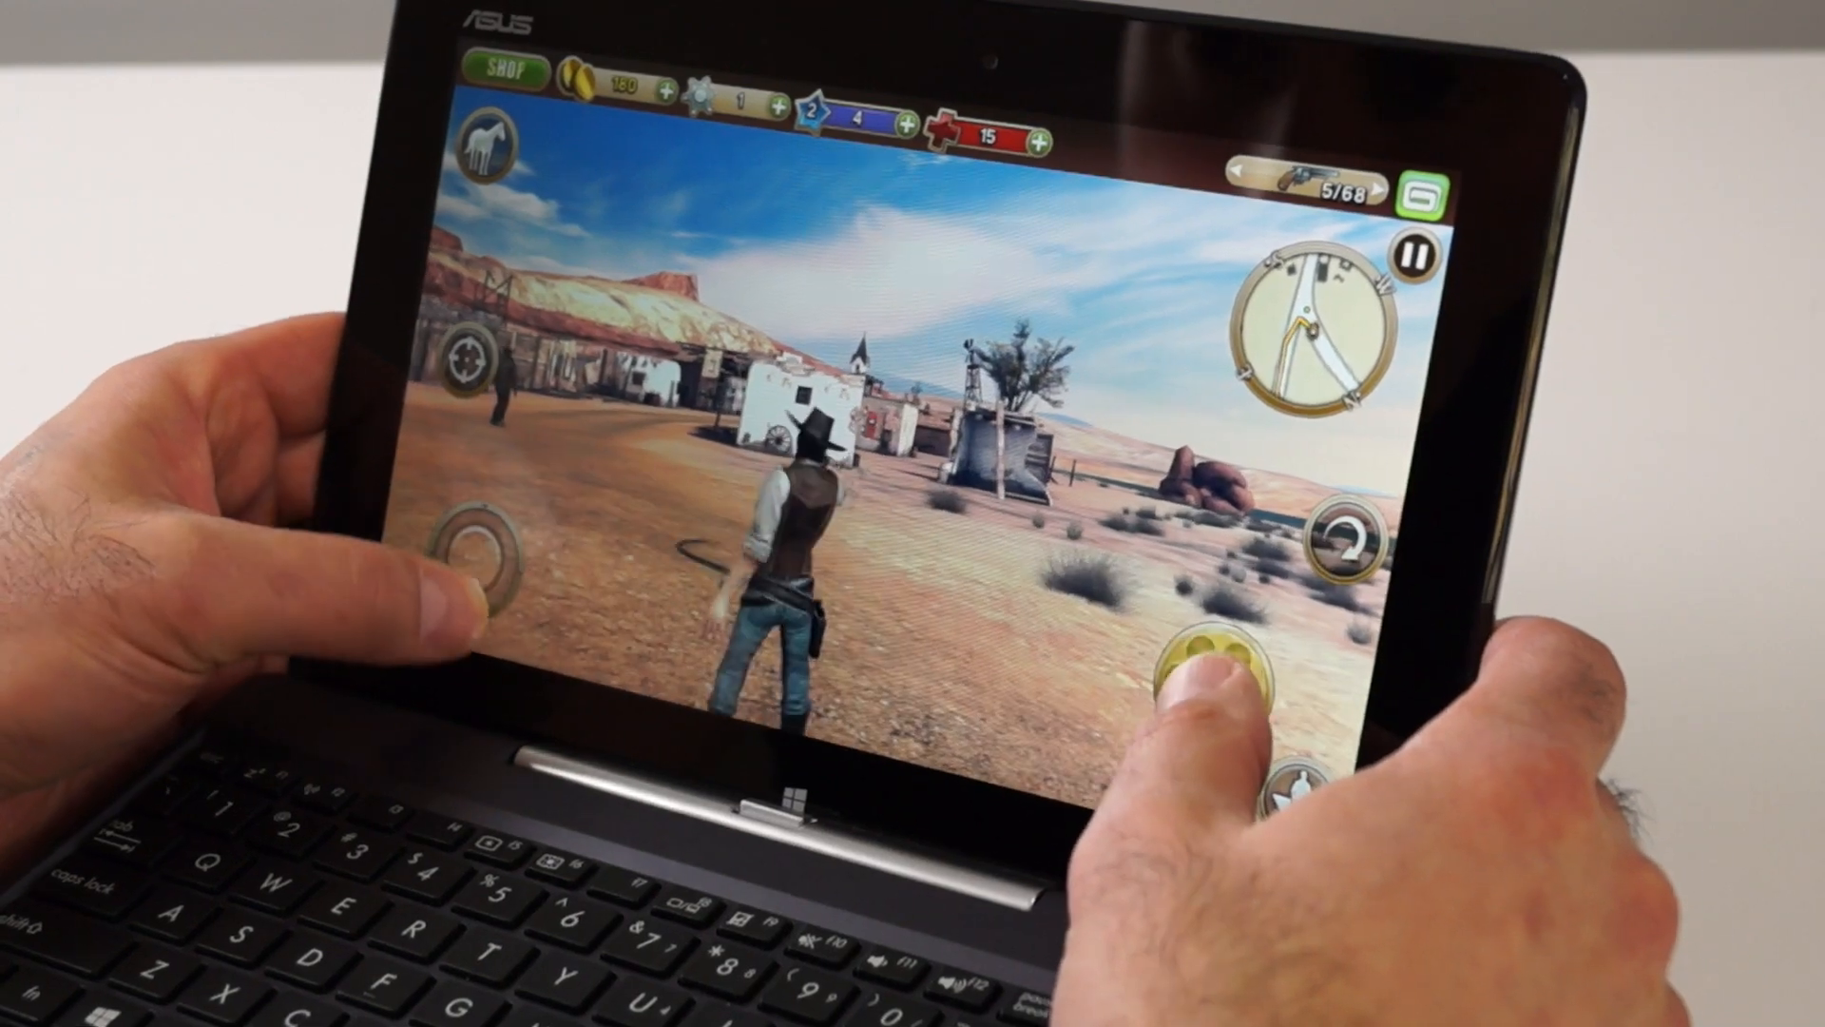